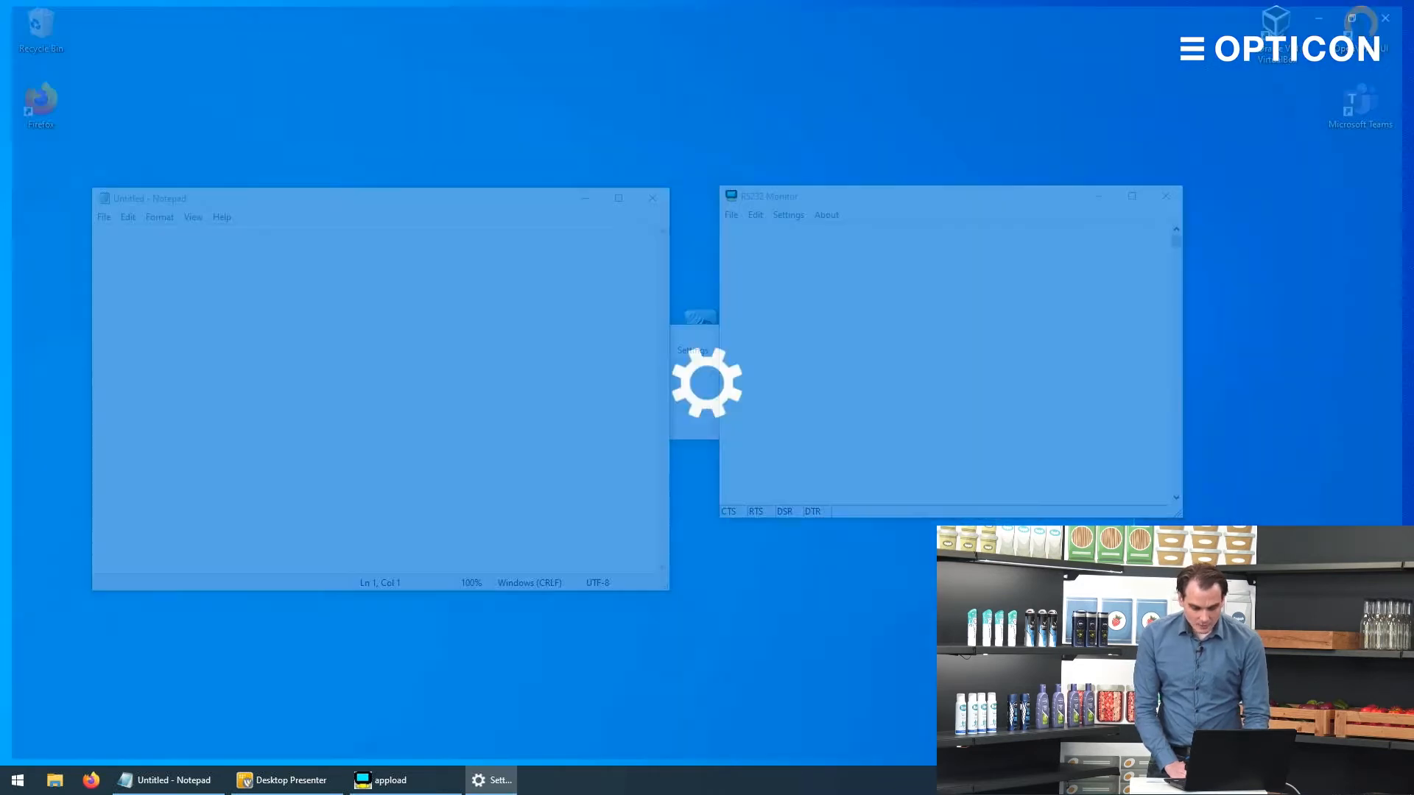
# Step: Go to Bluetooth & other devices and begin adding a new device
pyautogui.click(497, 781)
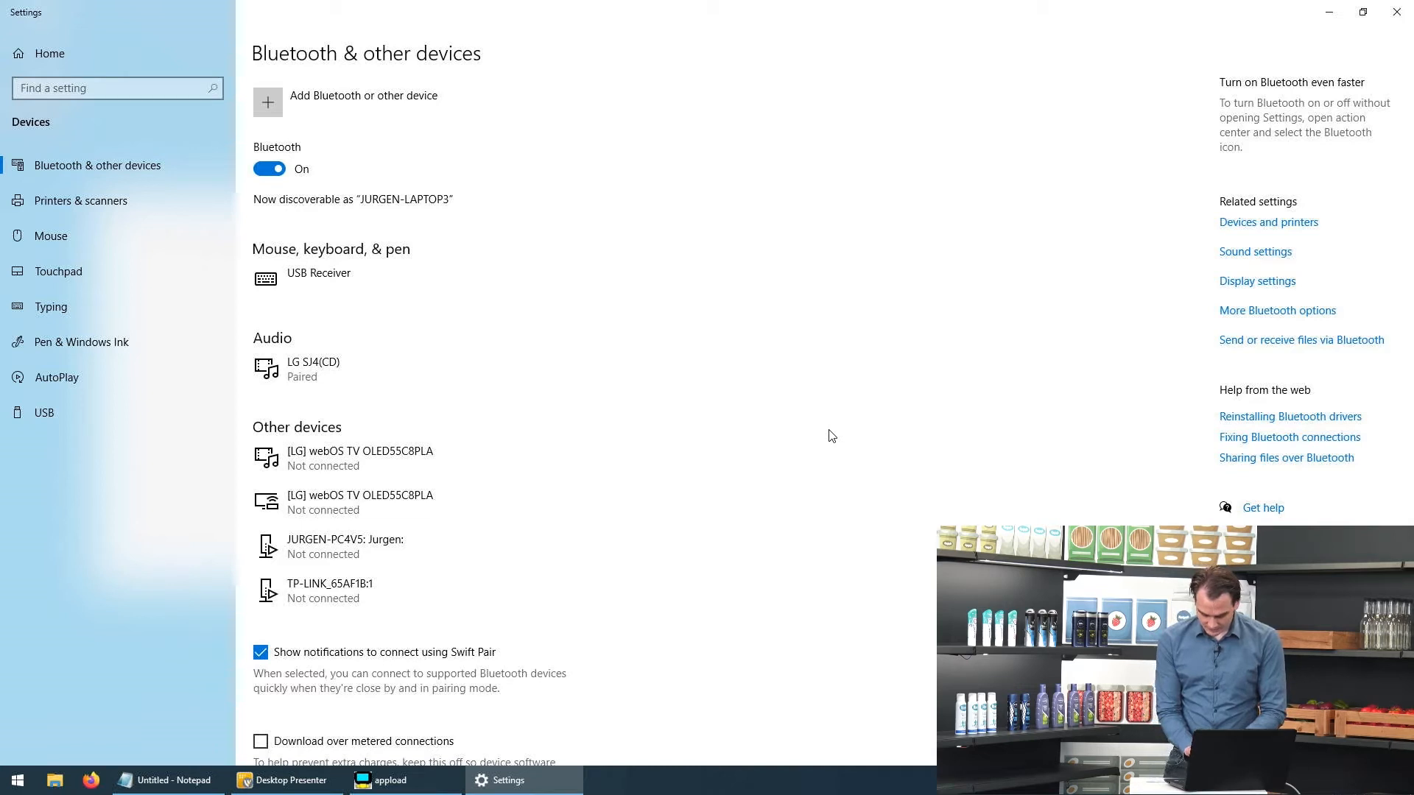
pyautogui.click(345, 95)
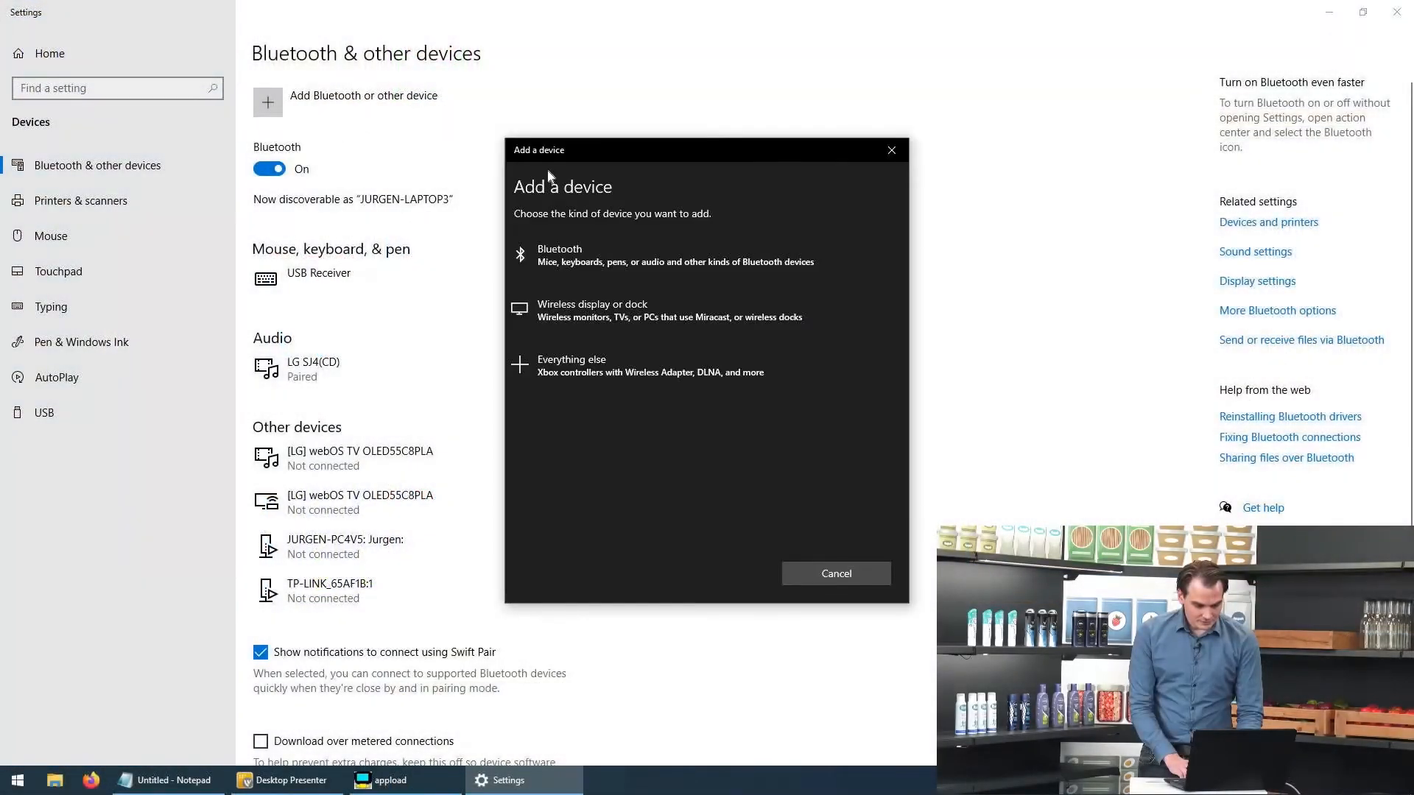
# Step: Add RS3000_003B as a Bluetooth device and finish once it is ready to go
pyautogui.click(560, 255)
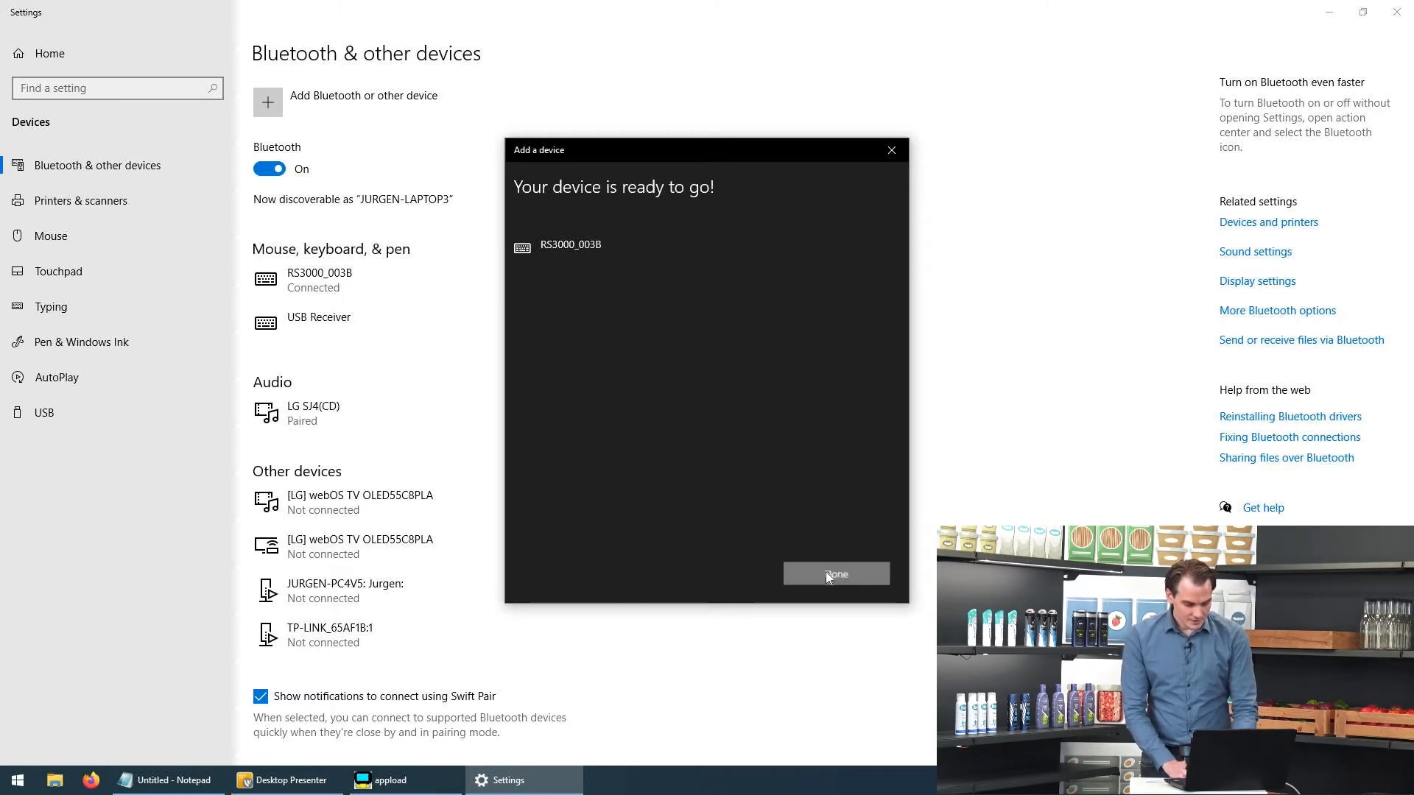
pyautogui.click(834, 575)
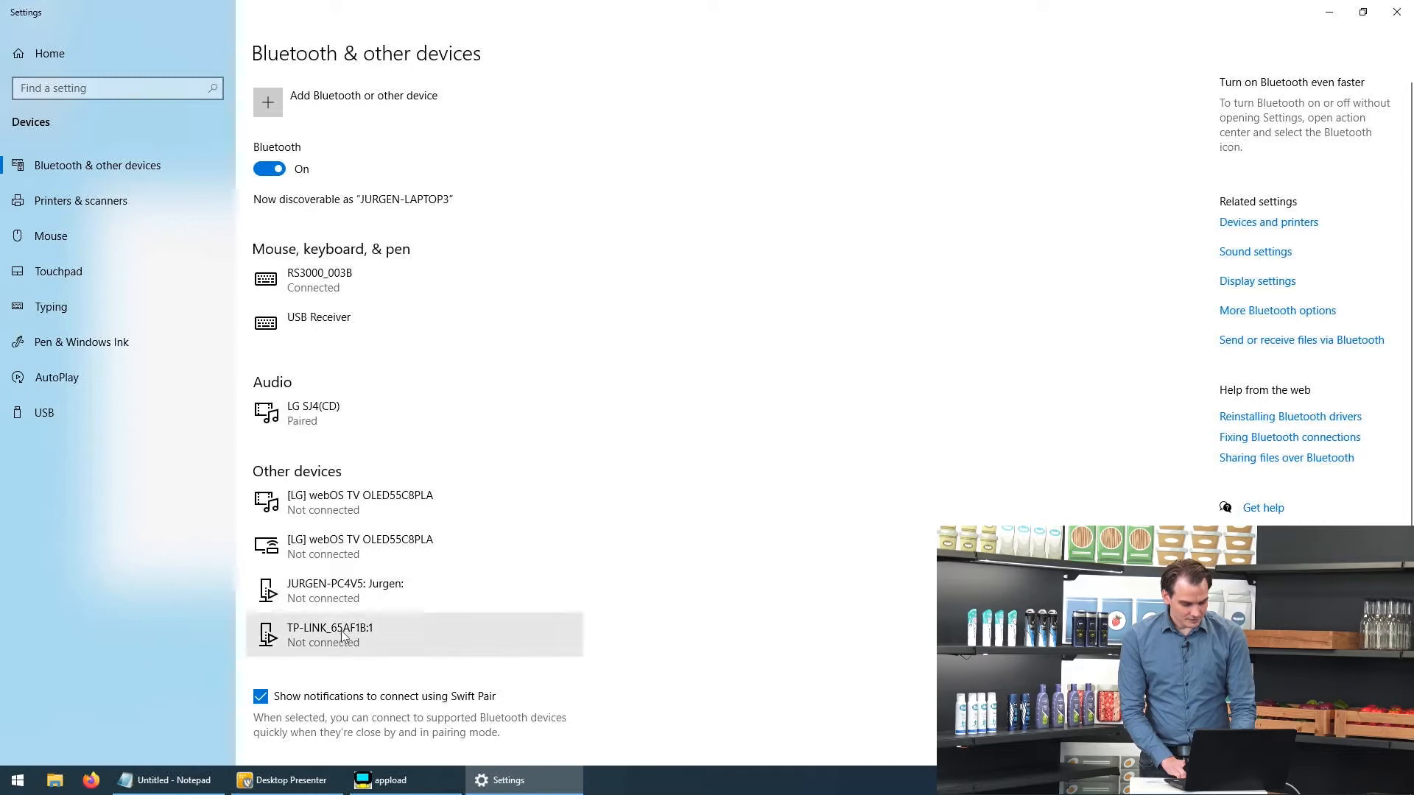
# Step: Scan barcodes into the Notepad document, starting with the PDF417 sample line
pyautogui.click(165, 781)
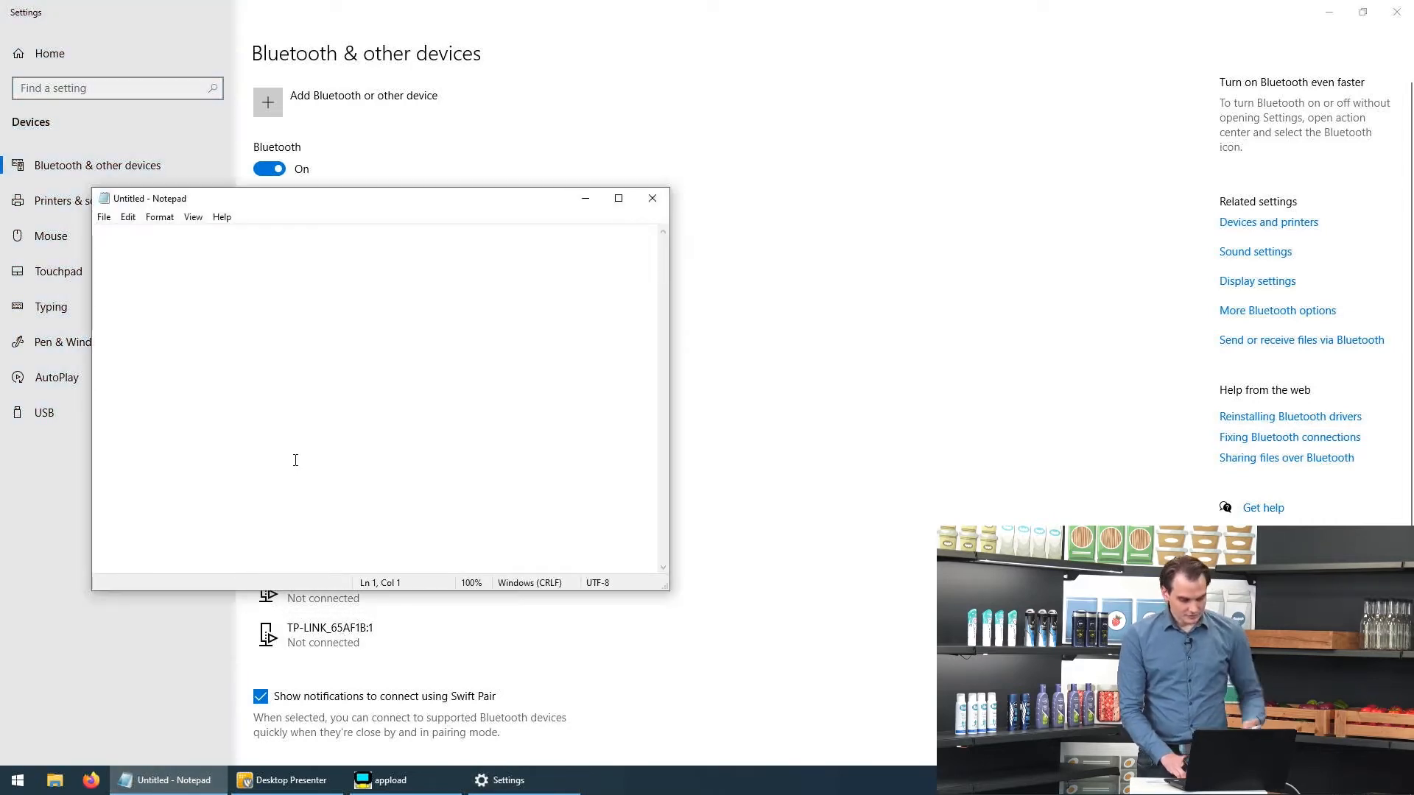
pyautogui.write('PDF417 sample bar code.')
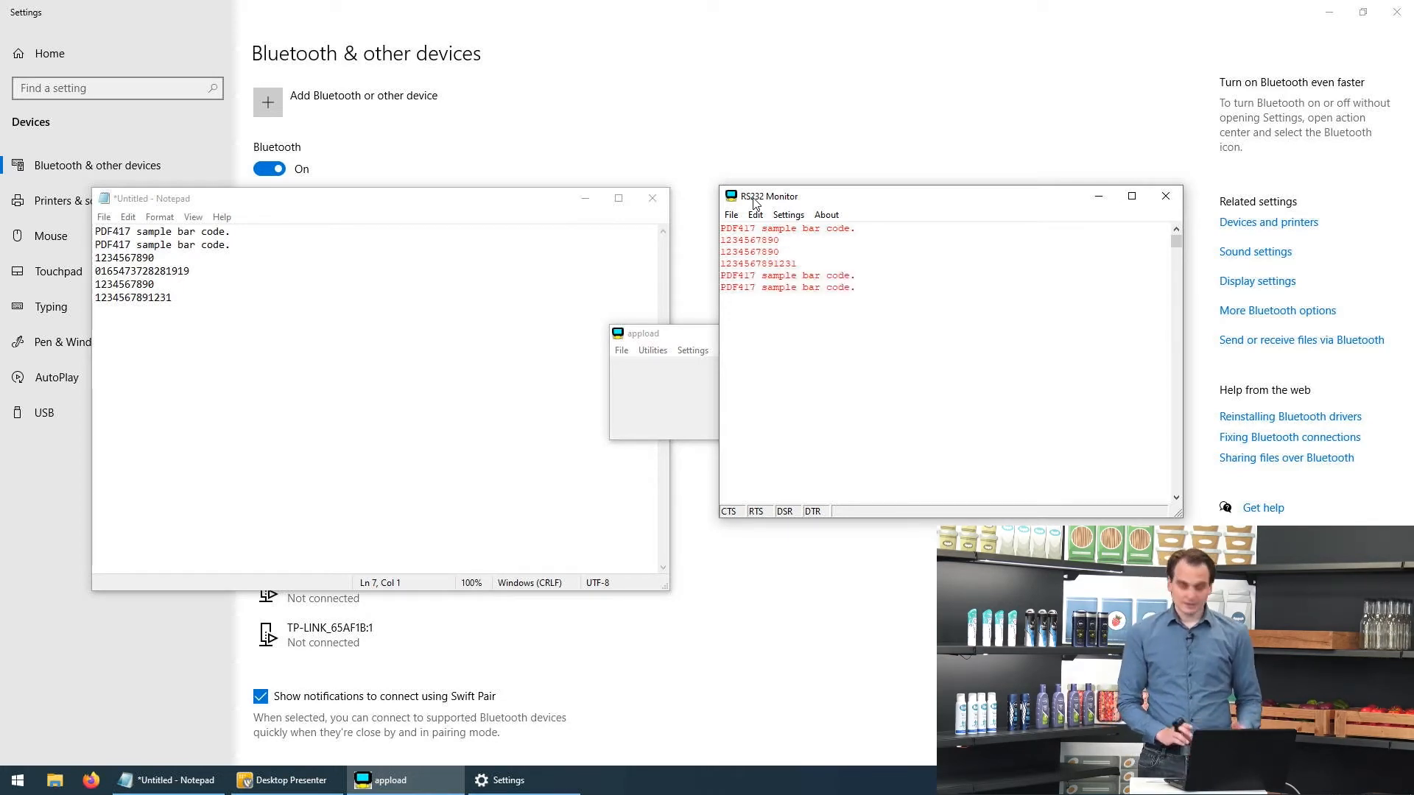
# Step: Scan test barcodes into RS232 Monitor in keyboard mode, then return to Settings
pyautogui.write('dsfjg')
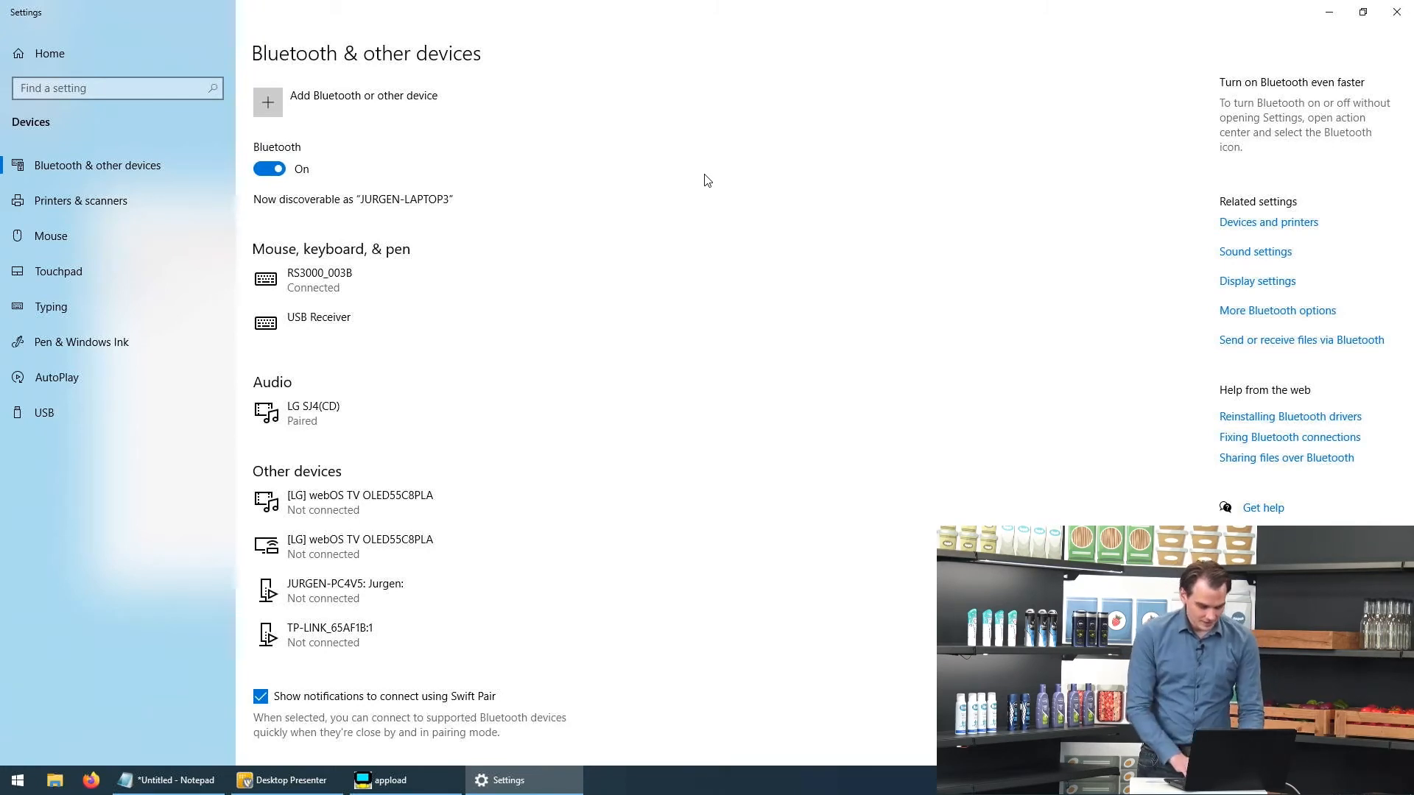
pyautogui.moveTo(361, 280)
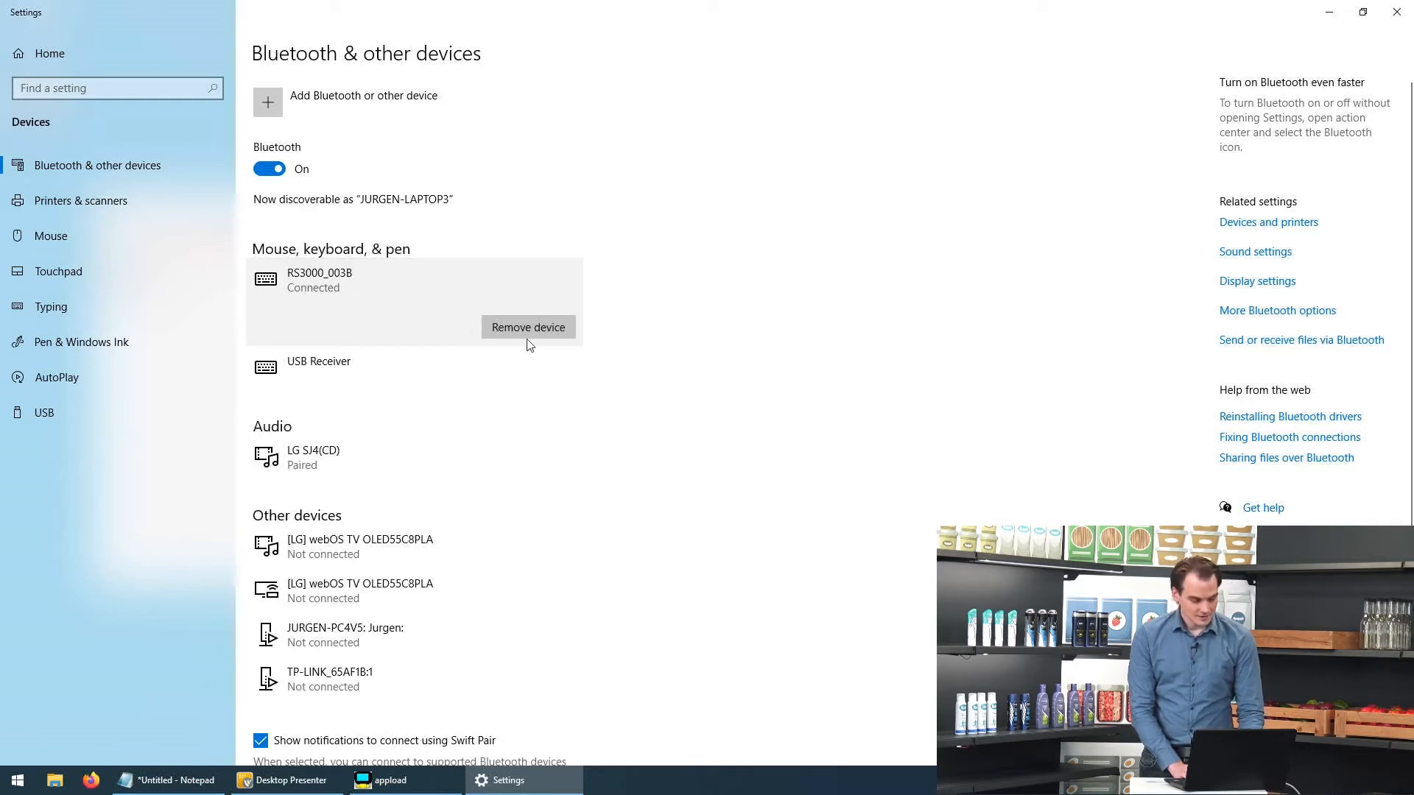
# Step: Remove RS3000_003B from Mouse, keyboard & pen and confirm the removal
pyautogui.click(527, 327)
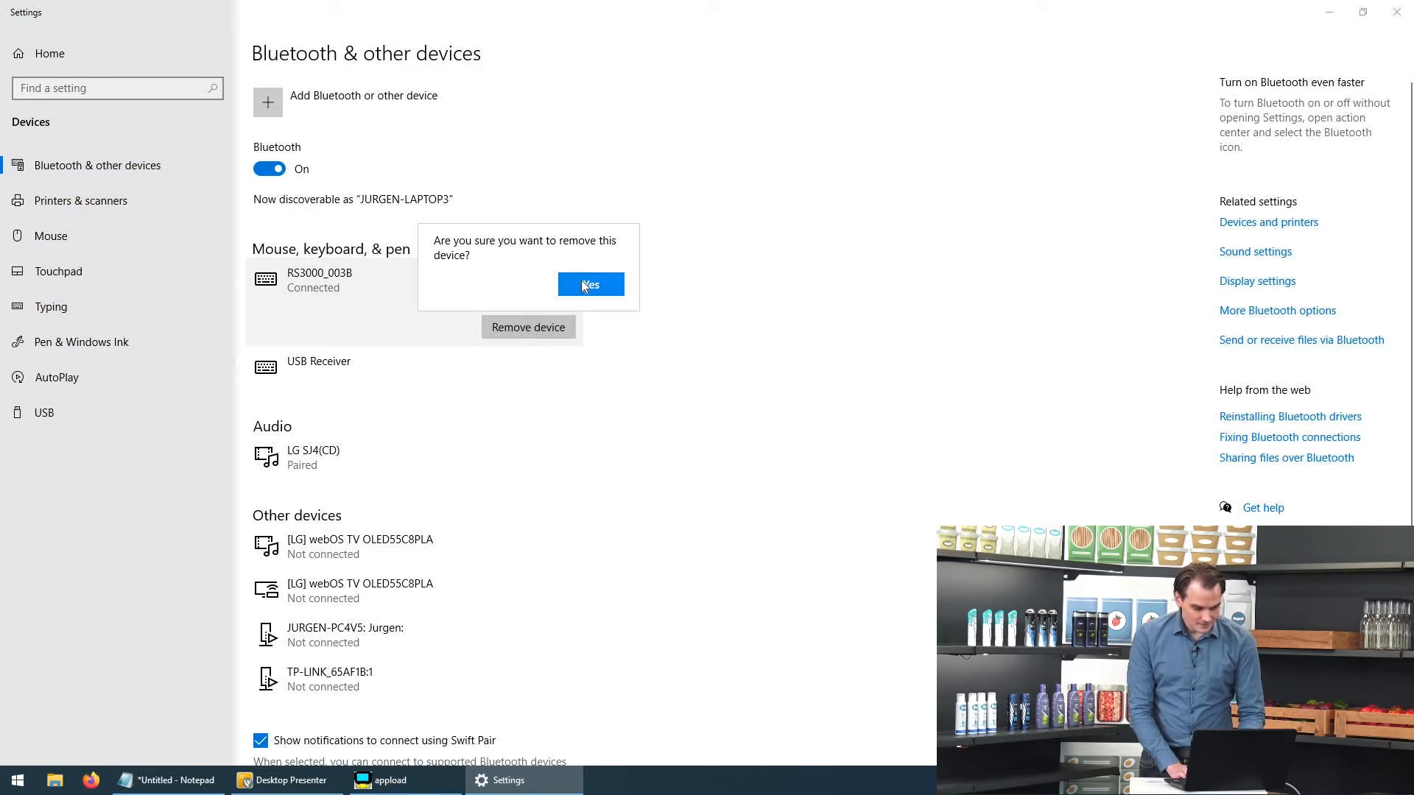
pyautogui.click(591, 284)
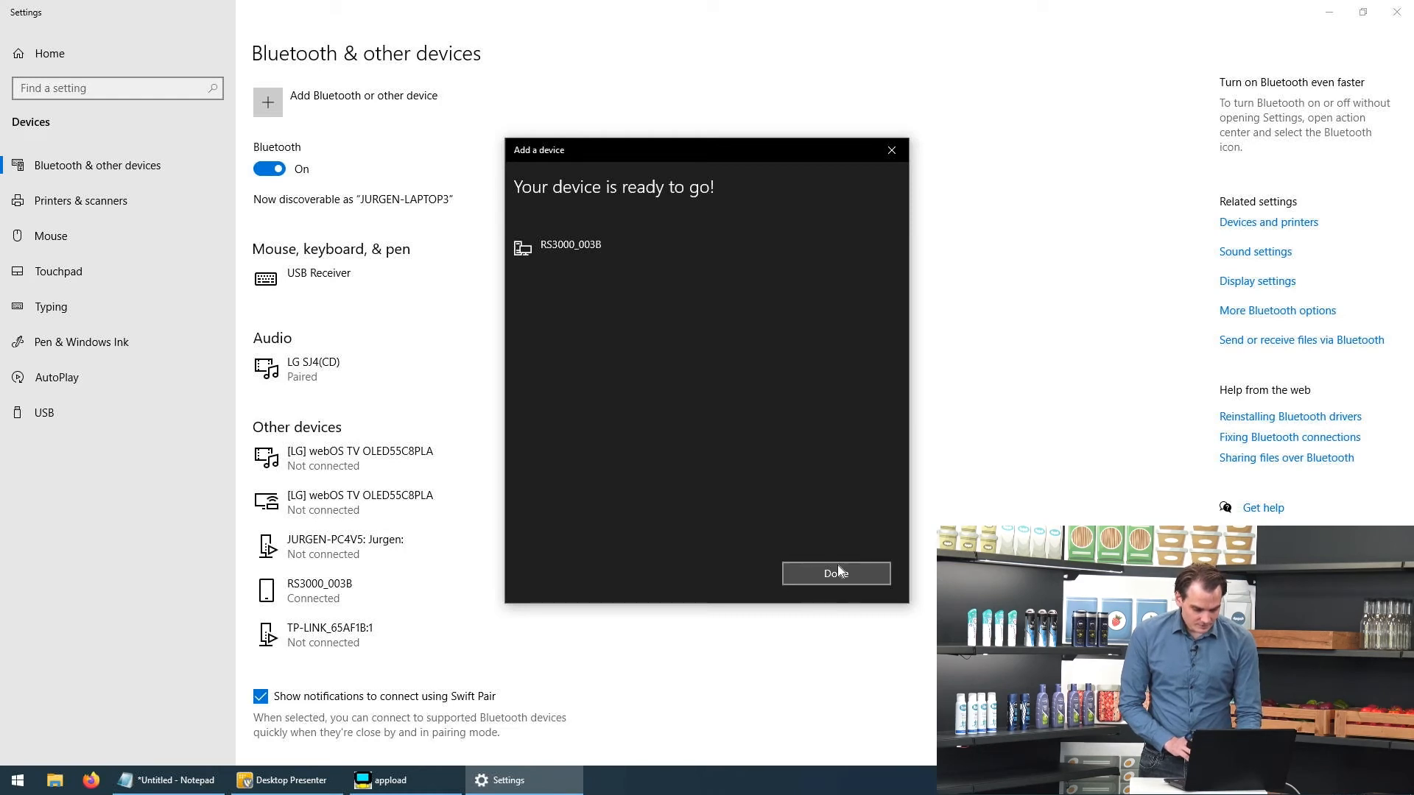
# Step: Complete the SPP-mode pairing so RS3000_003B is connected under Other devices
pyautogui.click(834, 573)
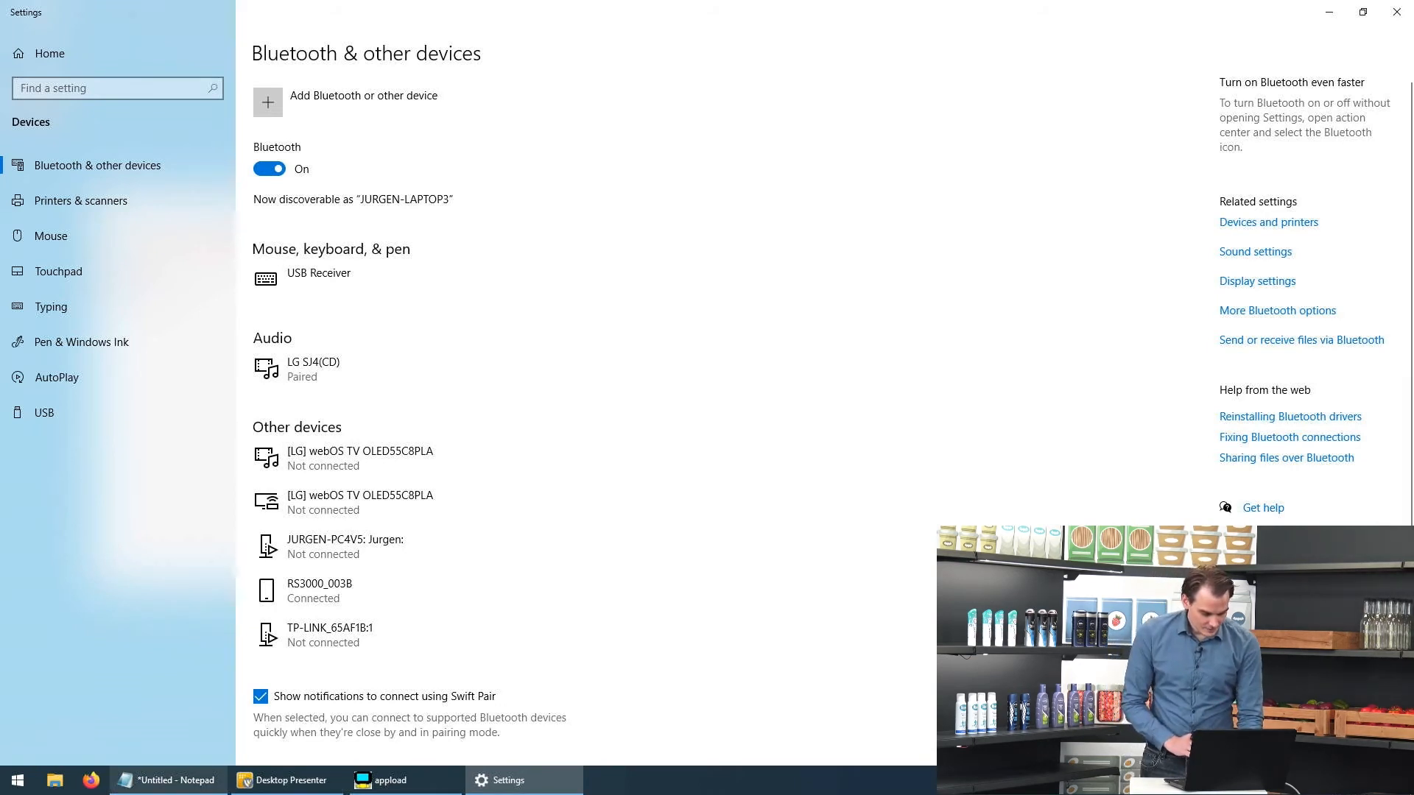
# Step: Receive scans in RS232 Monitor and confirm COM6 is the checked Bluetooth serial port
pyautogui.click(166, 781)
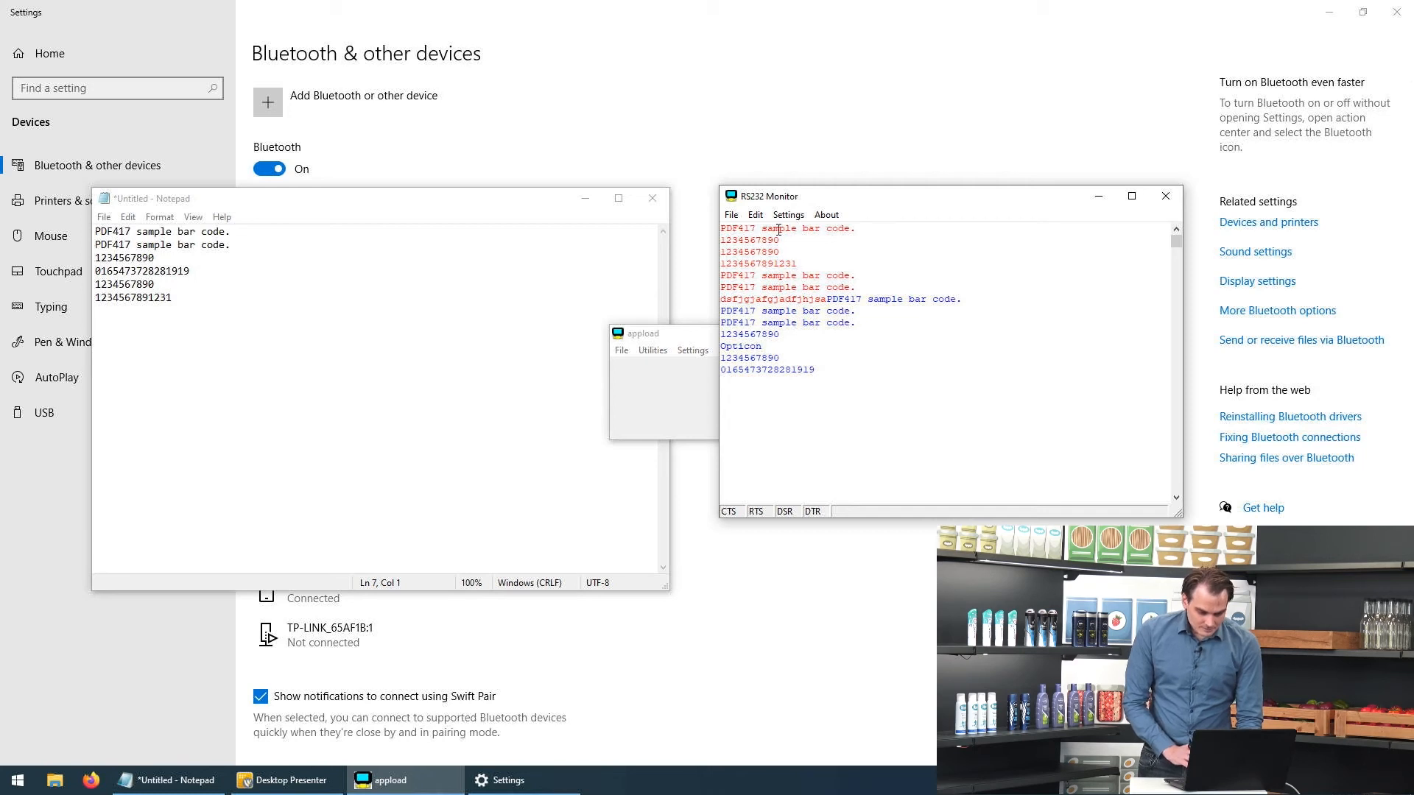
pyautogui.click(787, 216)
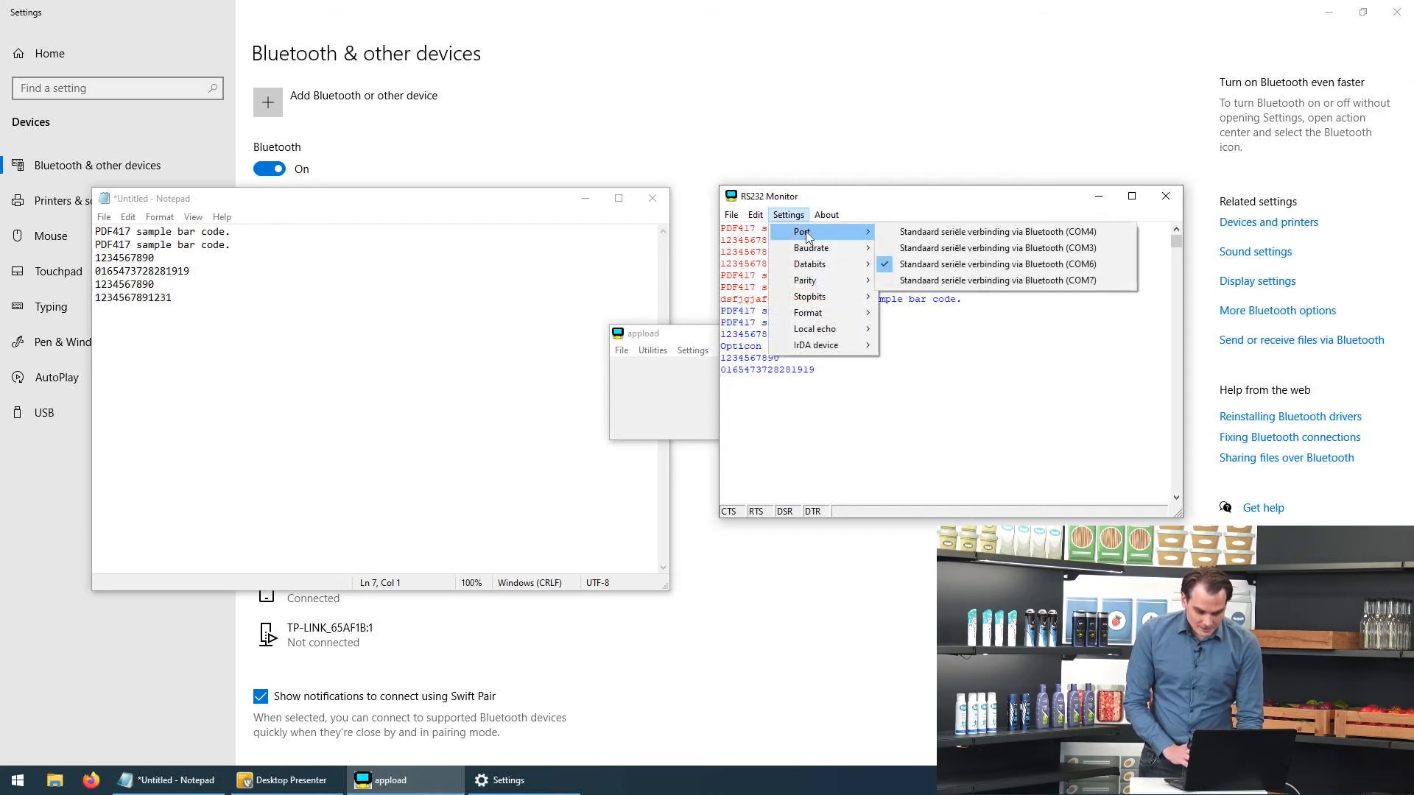